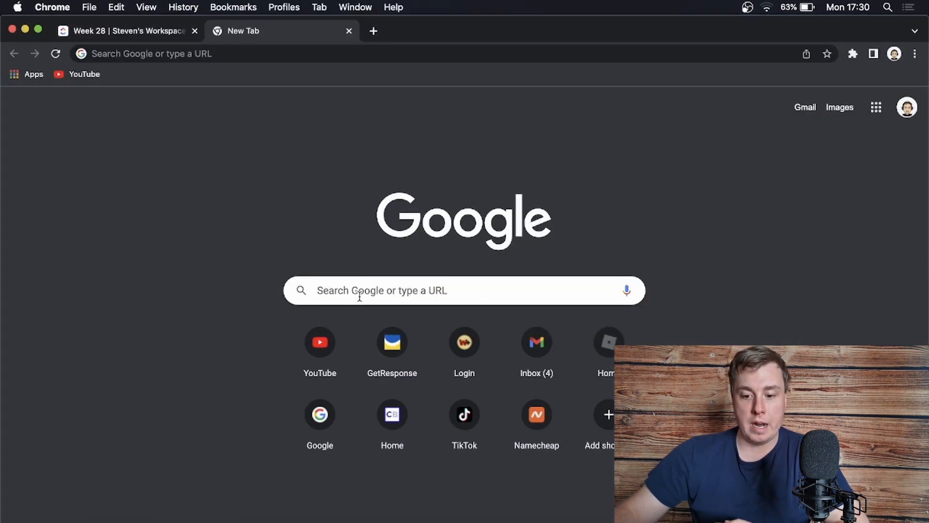
Search Google for 'discord activities bot'.
text(discord activities bot)
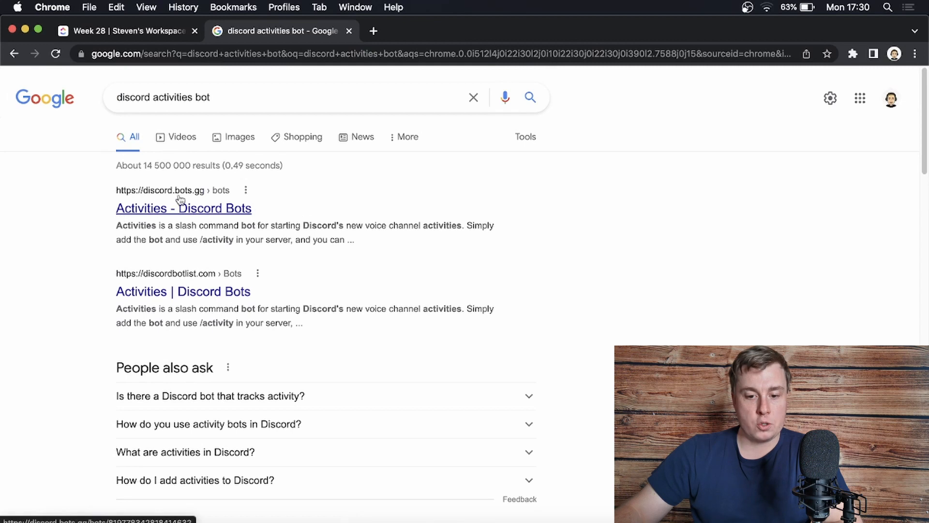
mouse_move(219, 215)
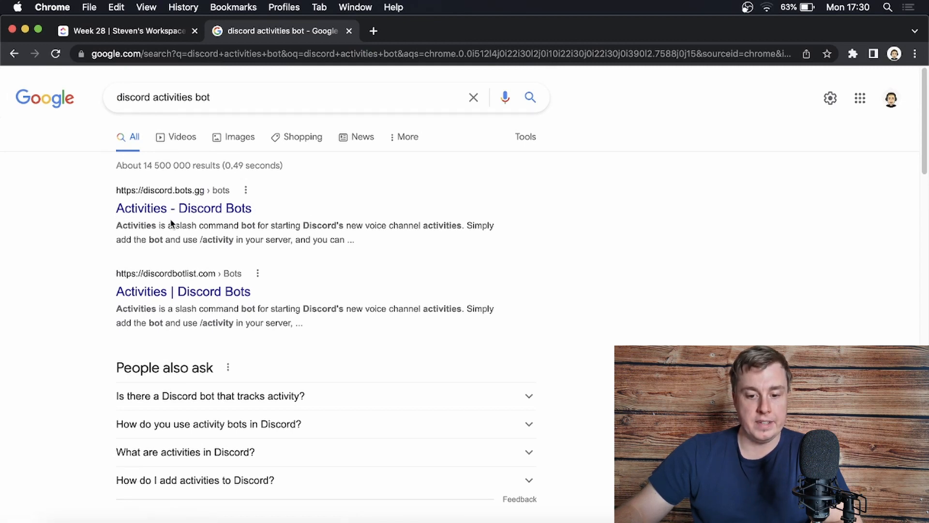
Open the Activities bot listing on discord.bots.gg and start its invite.
click(183, 208)
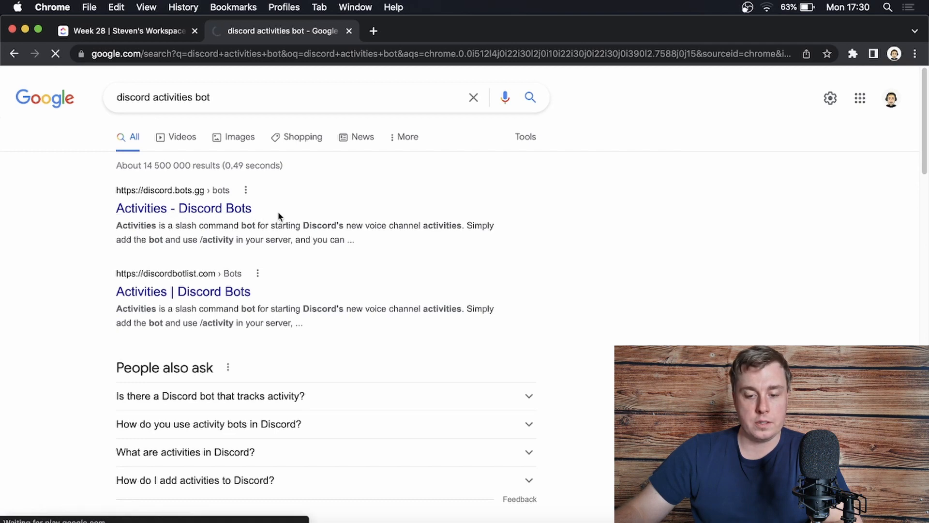
click(183, 208)
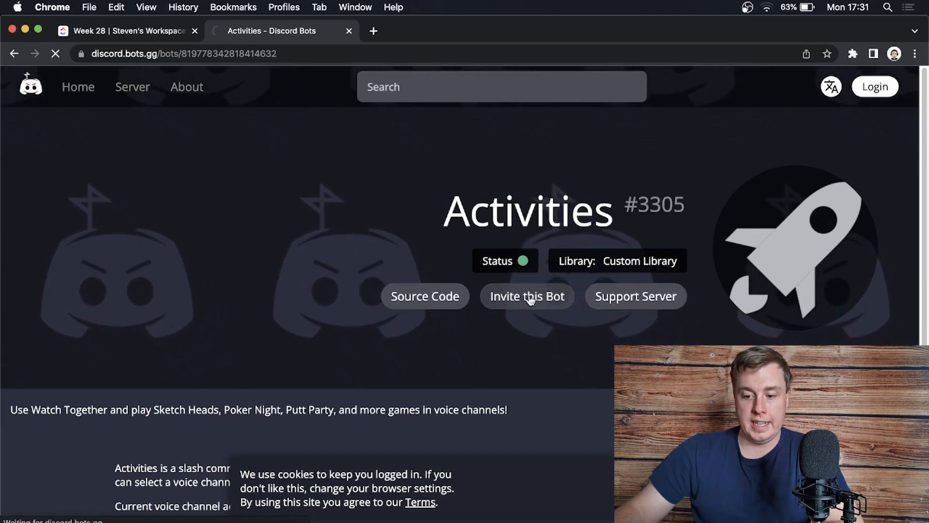
click(526, 297)
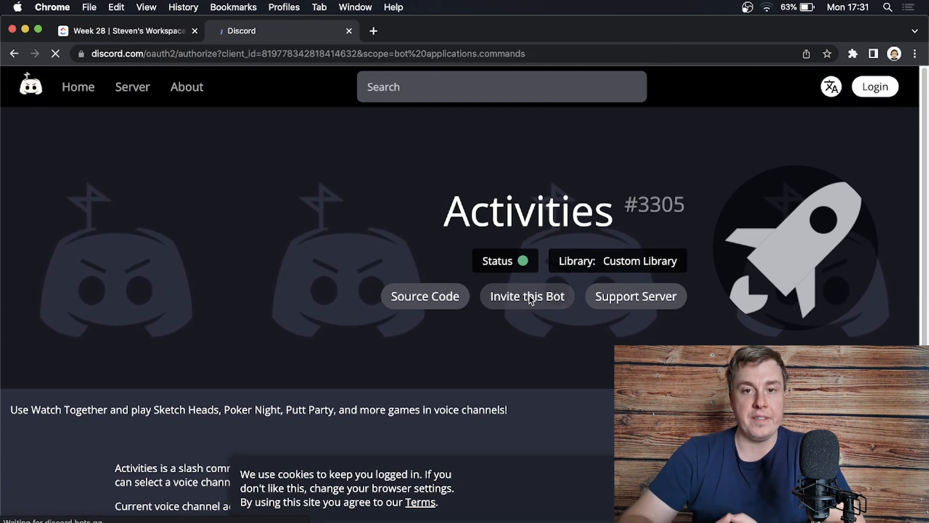
Pick Sticks World as the server for Activities and authorise the bot.
click(527, 296)
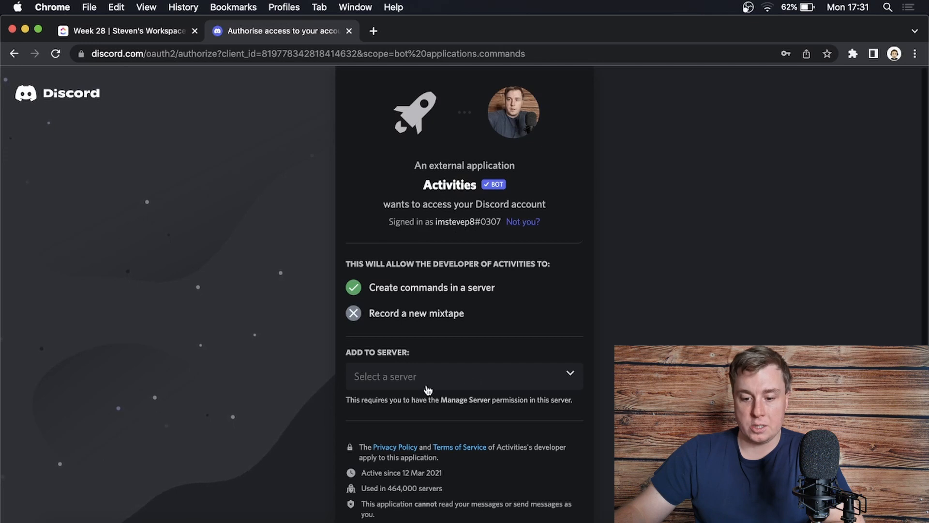
mouse_move(479, 379)
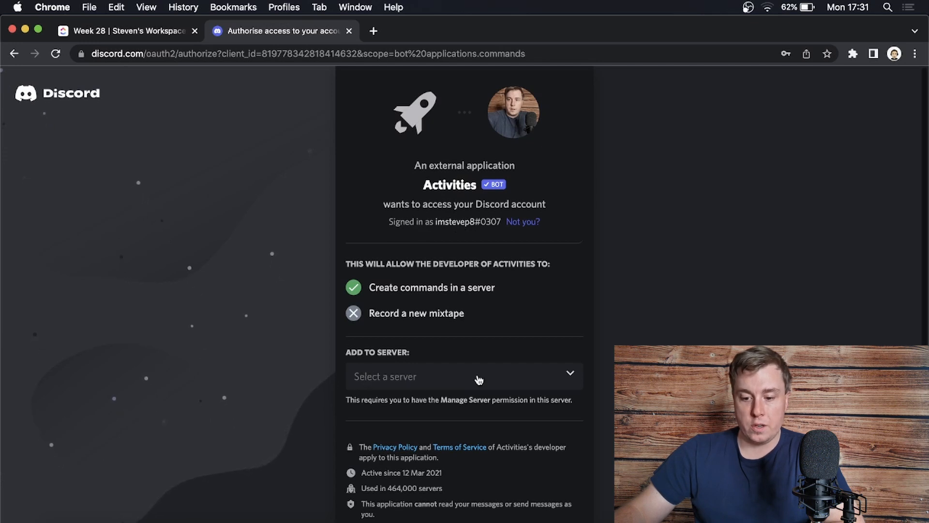
click(464, 377)
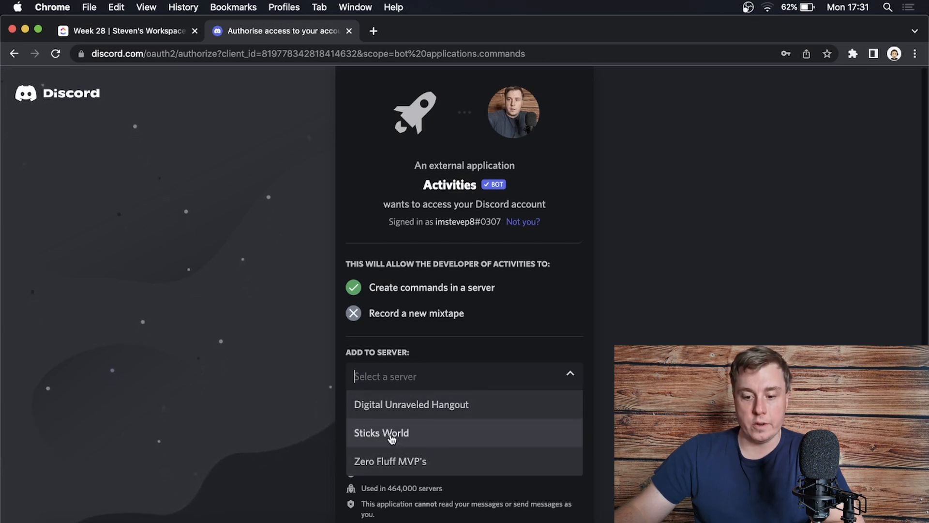
click(381, 433)
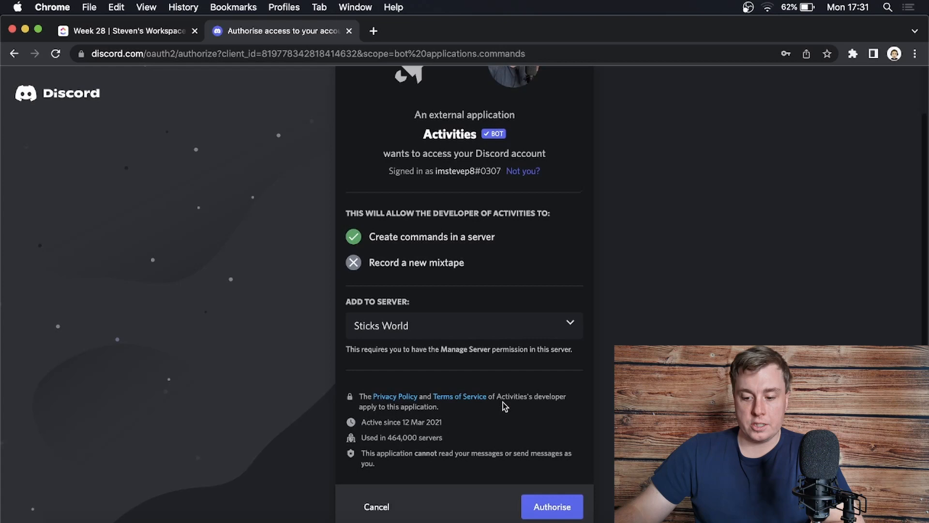
click(551, 506)
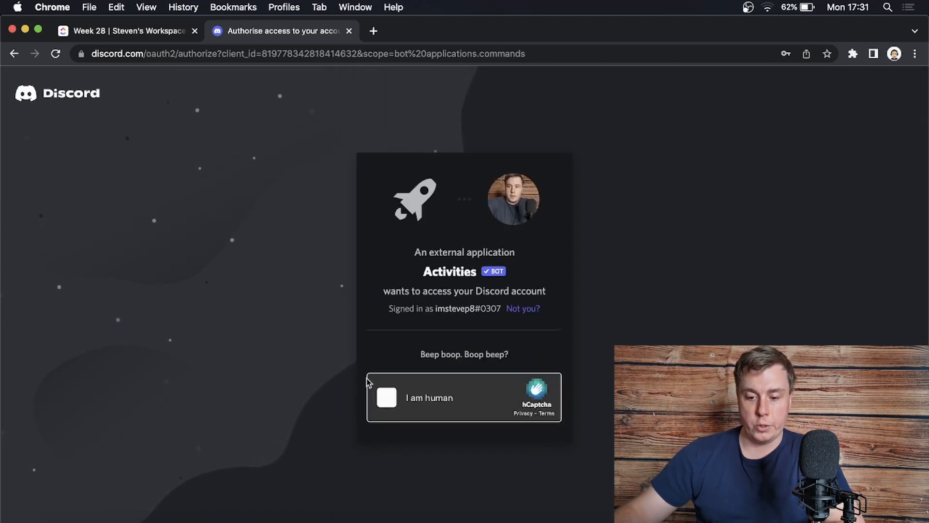
click(386, 398)
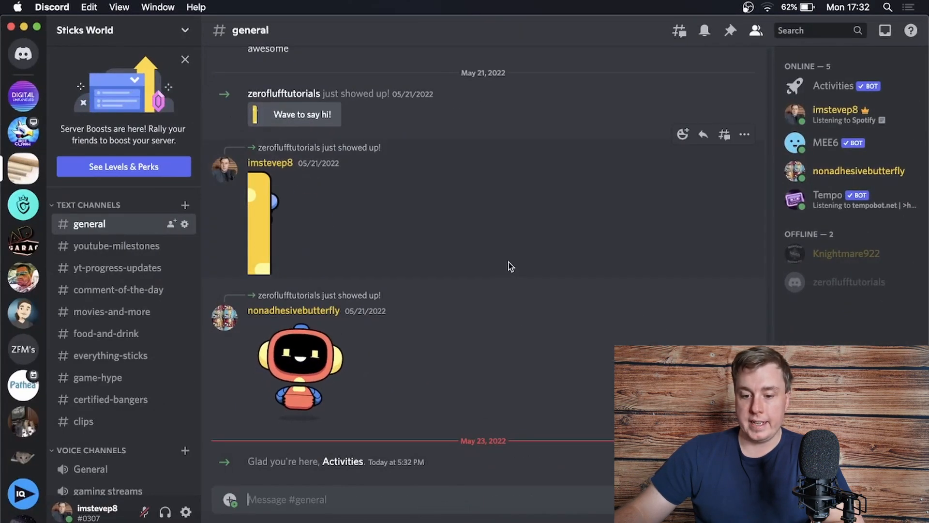
mouse_move(867, 87)
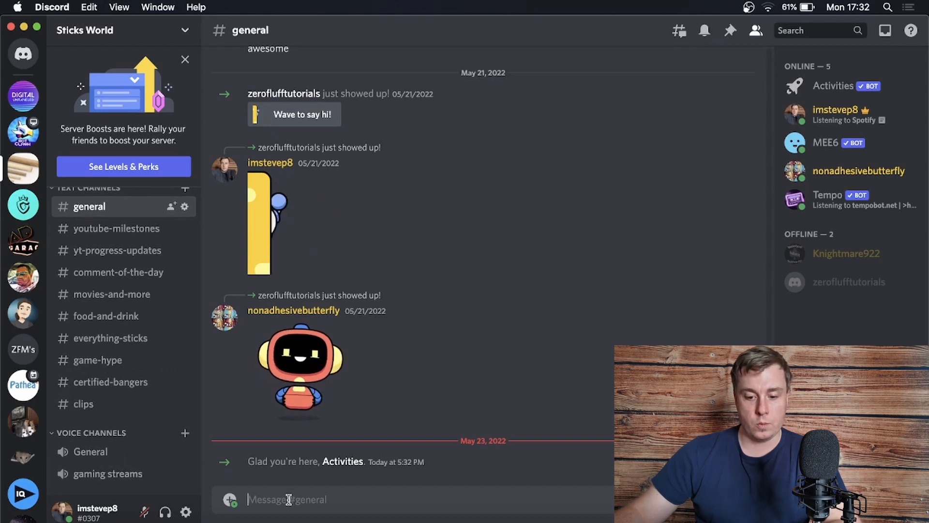
mouse_move(90, 452)
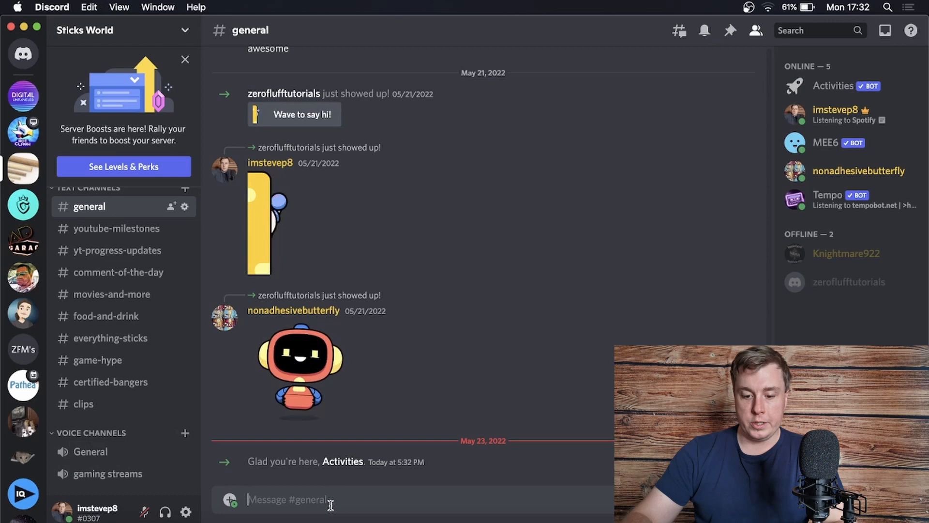
Fill in /activity with the General voice channel and Watch Together activity.
text(/acti)
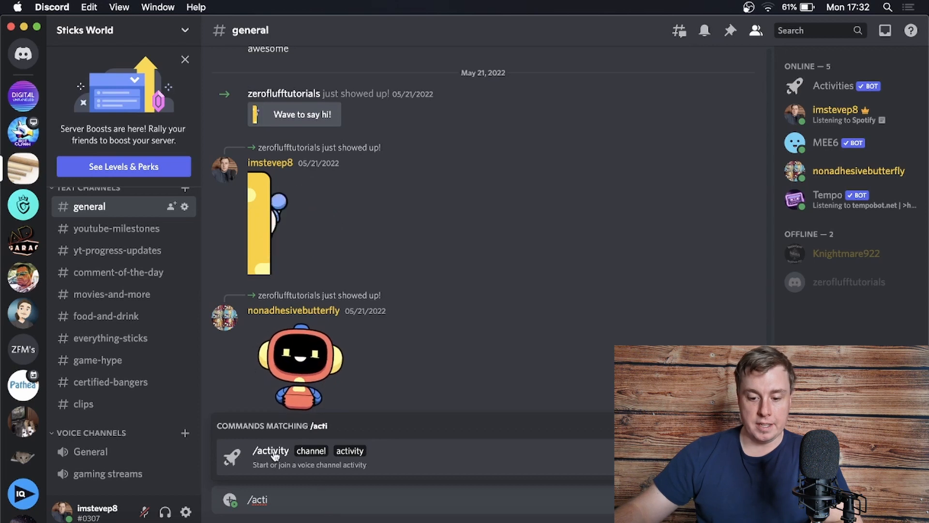
click(271, 456)
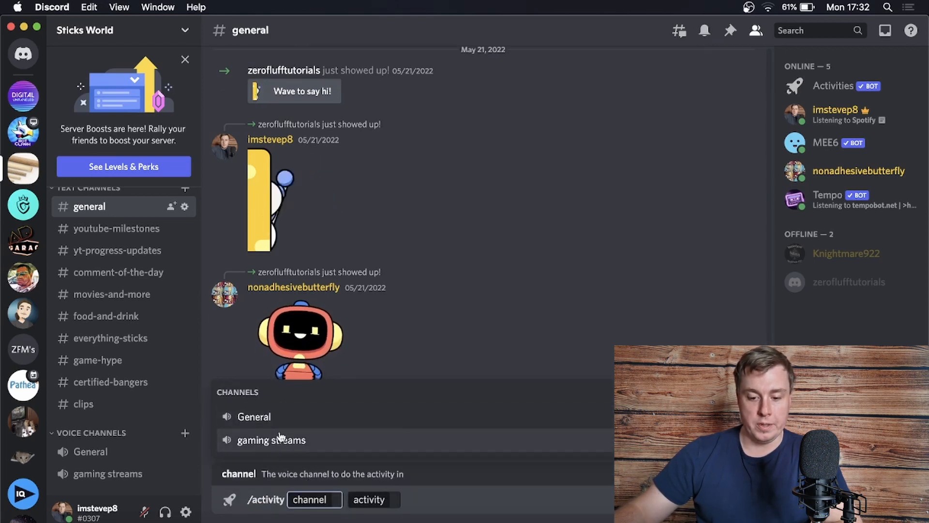
mouse_move(279, 421)
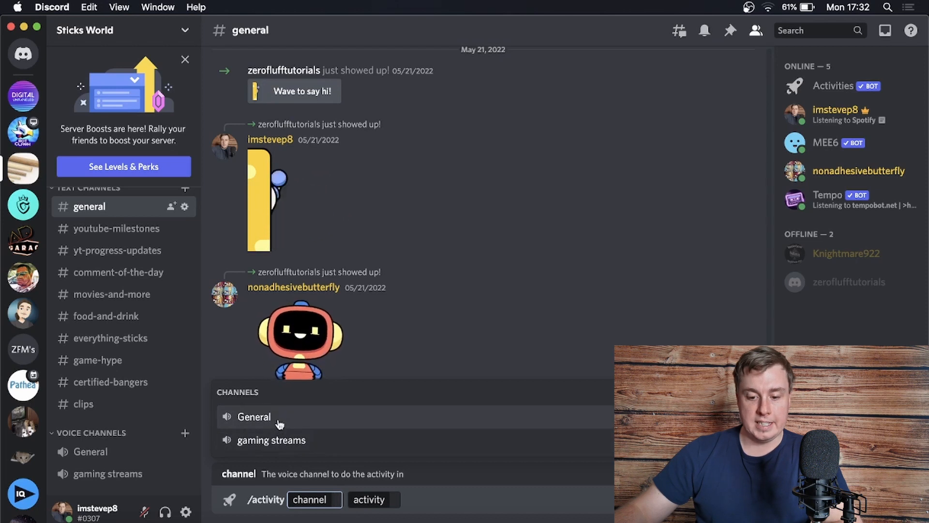
click(253, 416)
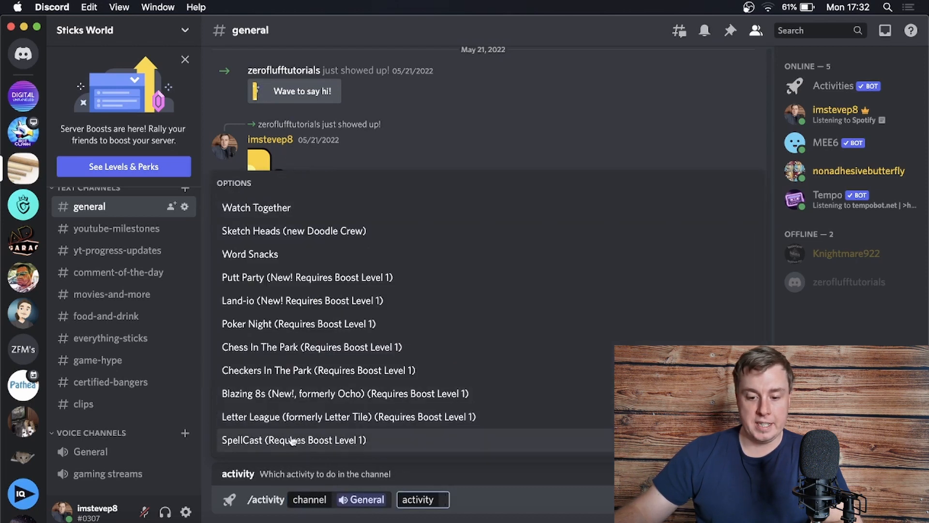
mouse_move(284, 277)
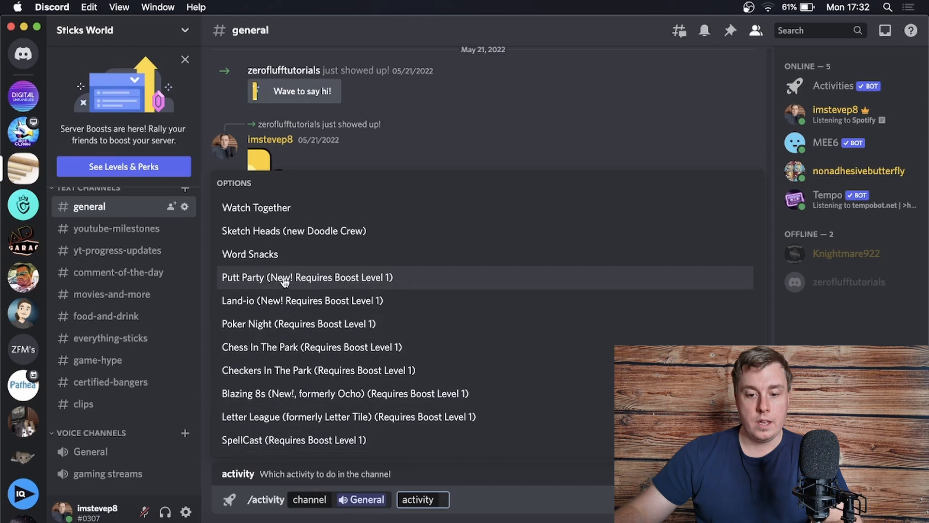
mouse_move(290, 264)
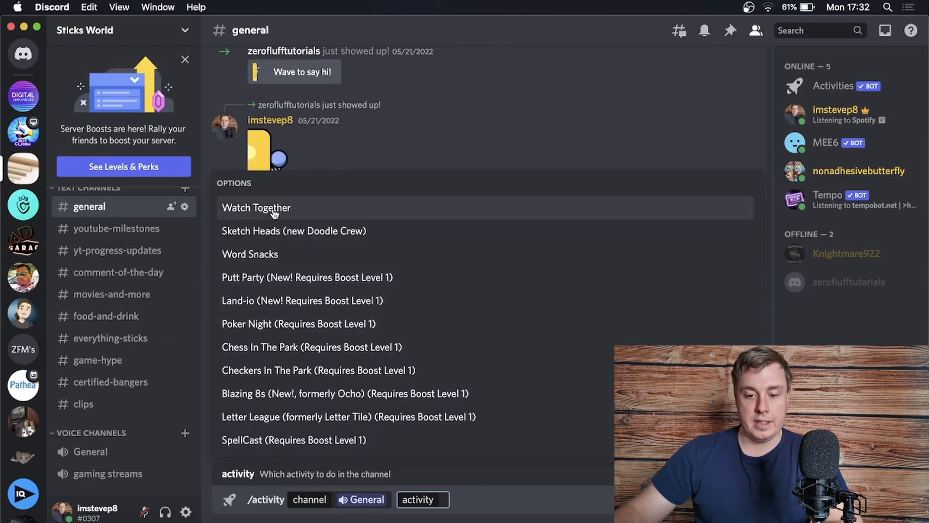
click(256, 208)
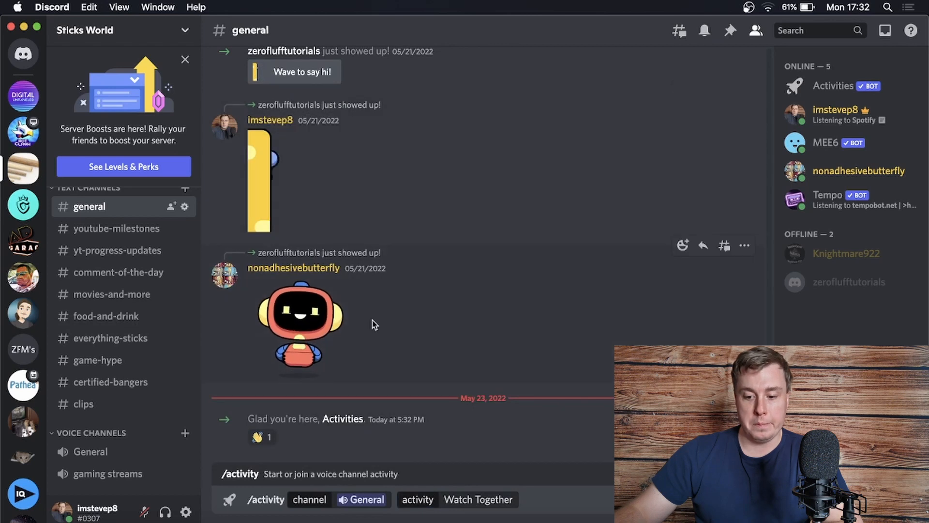
mouse_move(511, 431)
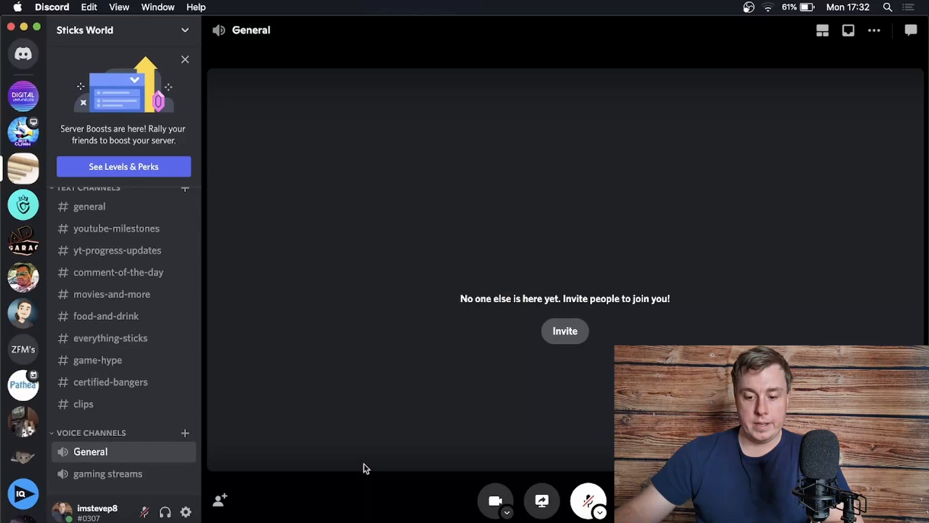
Follow the launch link to join General and open Watch Together.
click(587, 500)
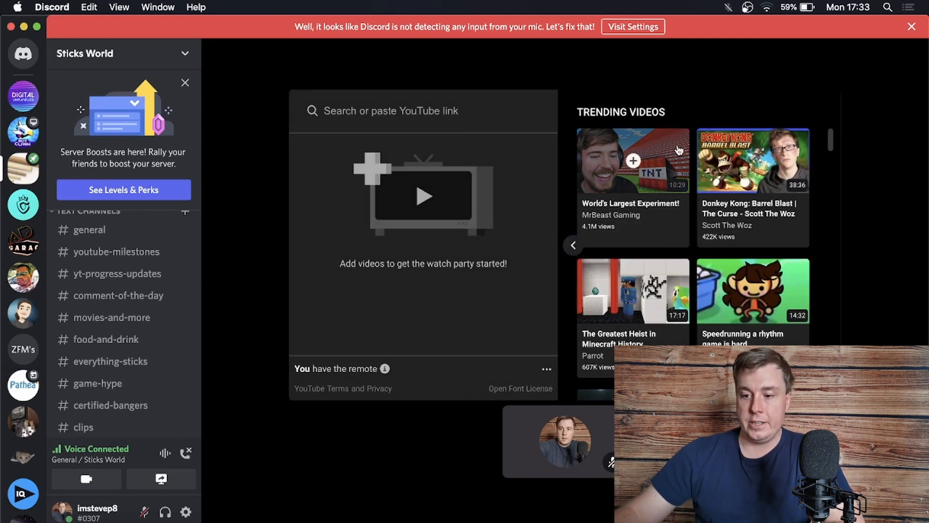
Search Watch Together for 'ed sheeran' YouTube videos.
click(391, 111)
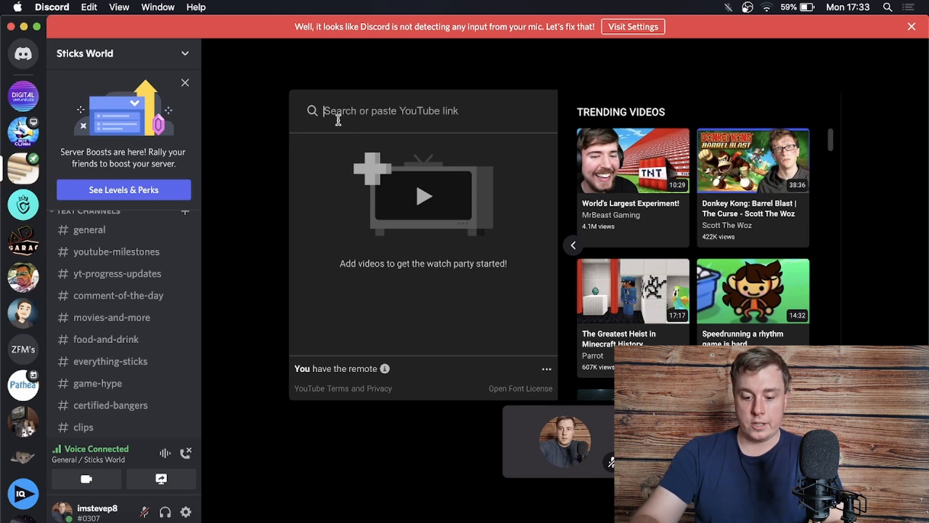
text(ed sheeran)
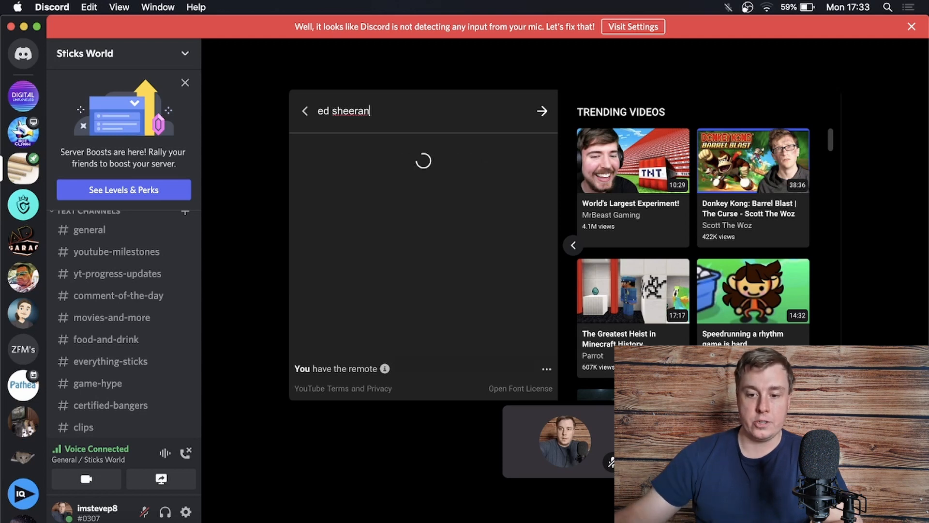
click(541, 111)
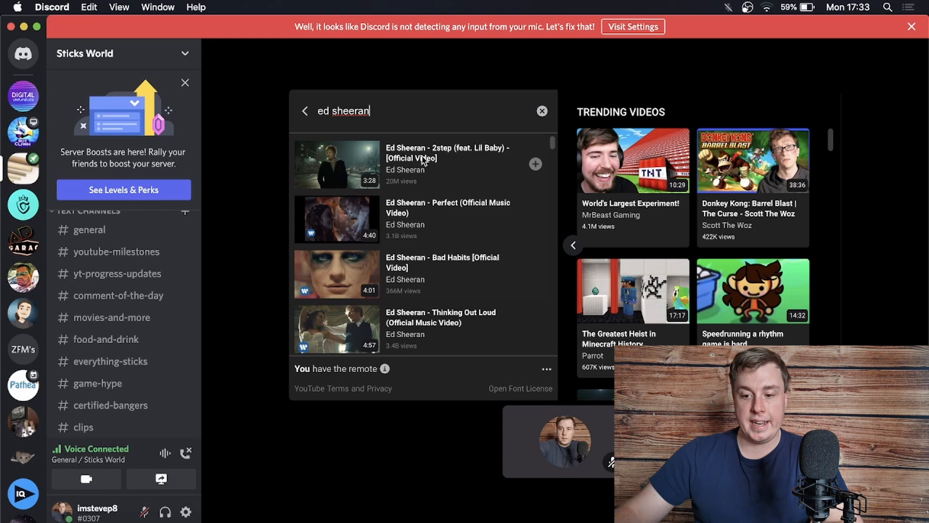
mouse_move(535, 164)
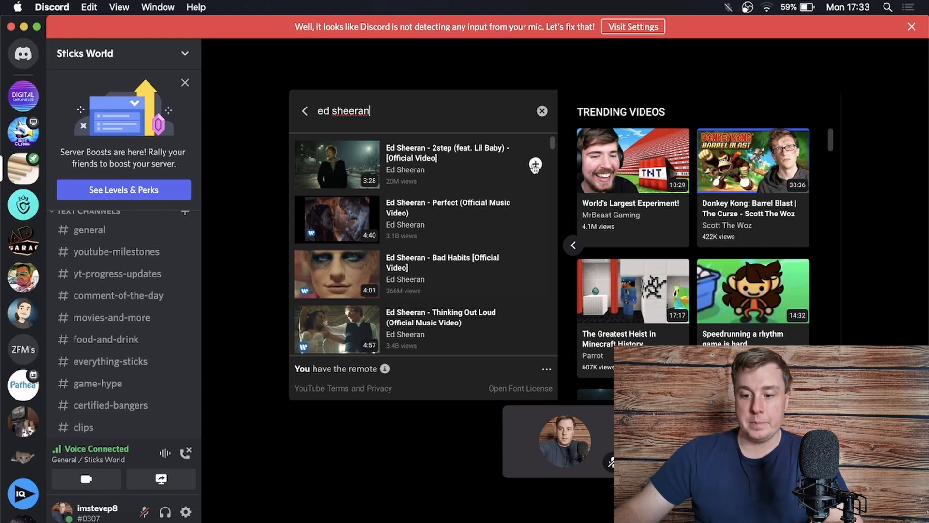
mouse_move(522, 182)
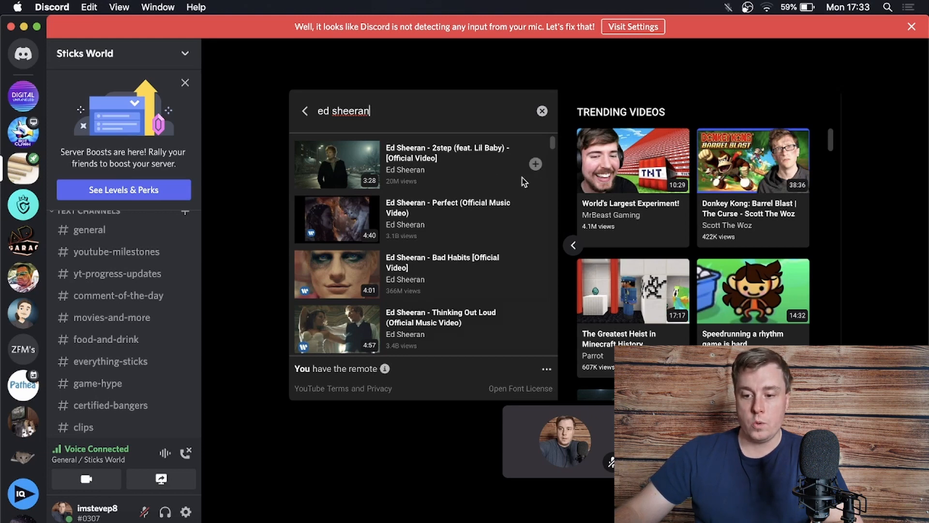